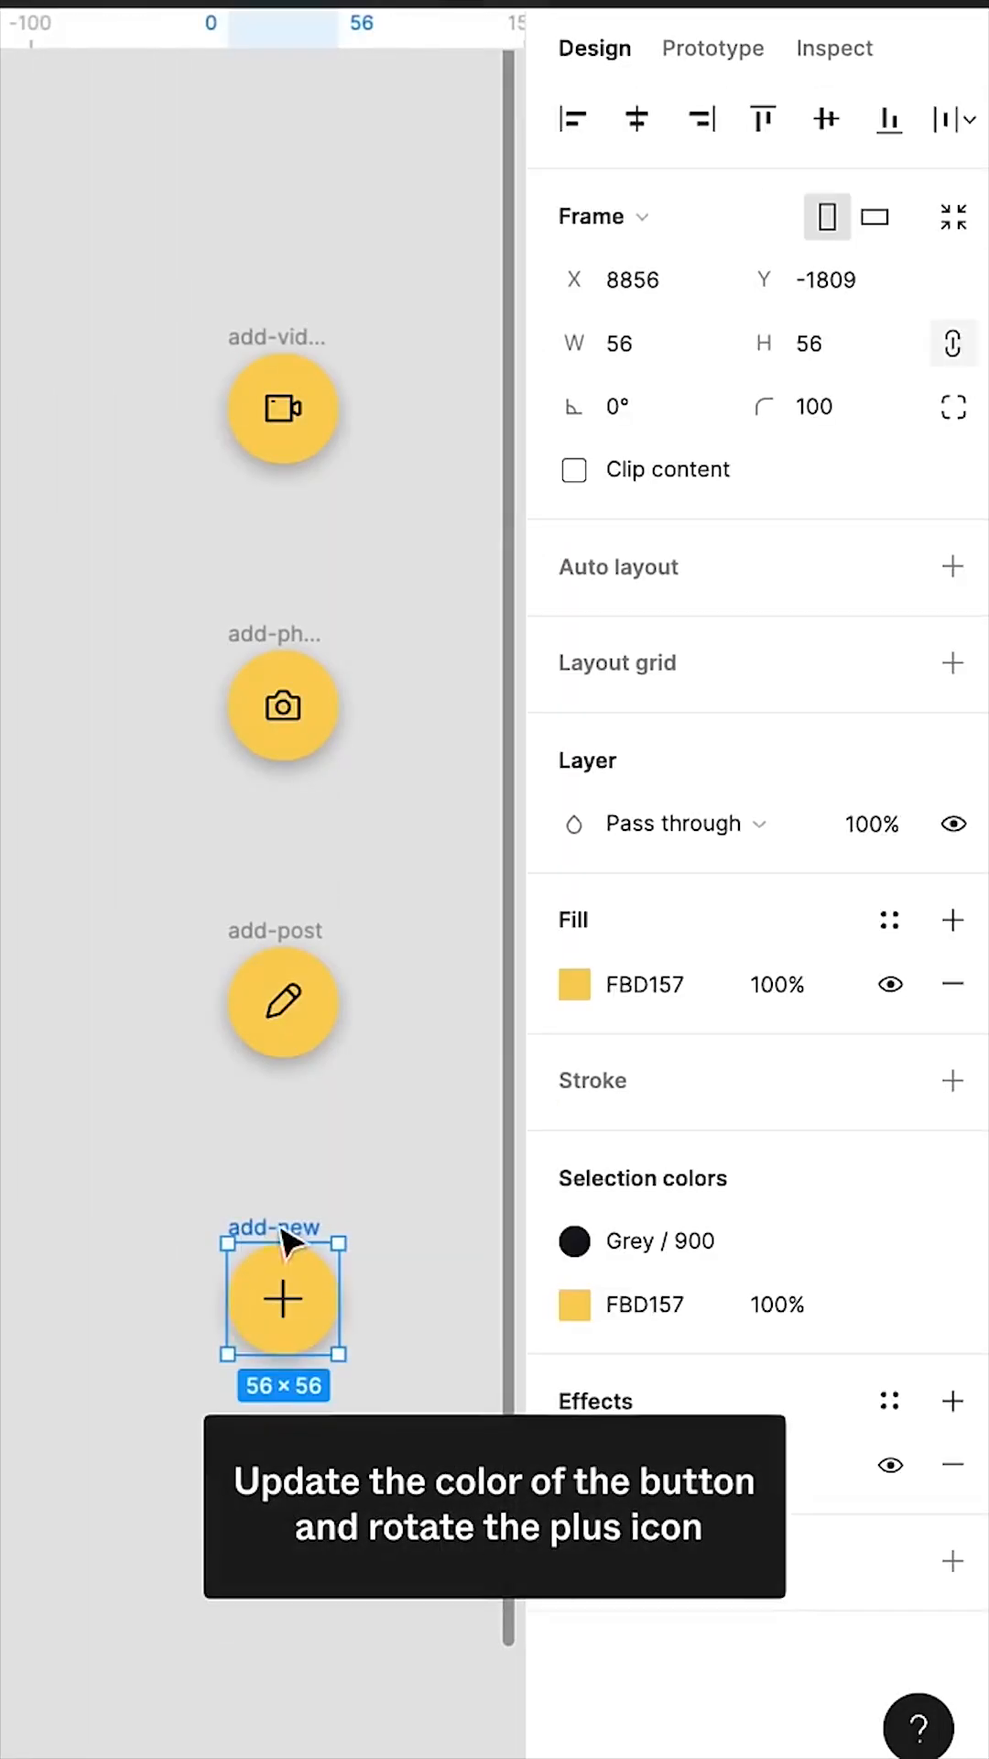
# Recolour the add-new button pale peach and rotate its plus icon 45° into a cross.
pyautogui.doubleClick(283, 1298)
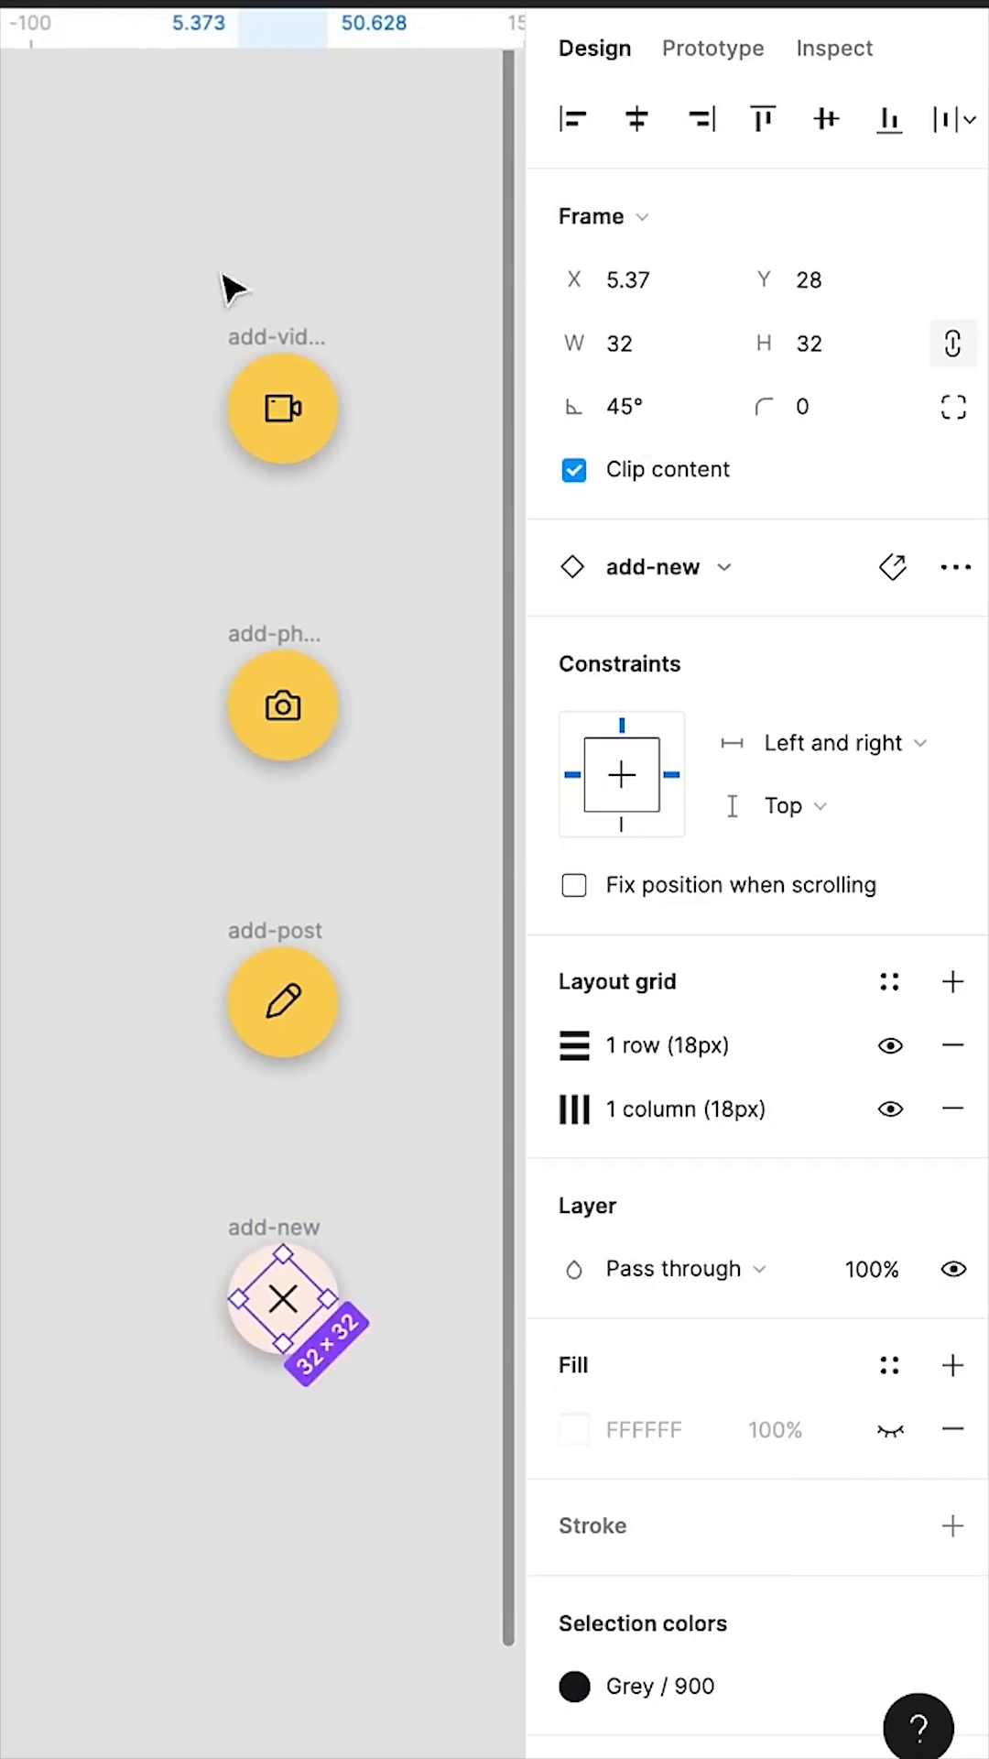
# Select all four round buttons and stack them in a vertical auto layout frame.
pyautogui.press('shift+a')
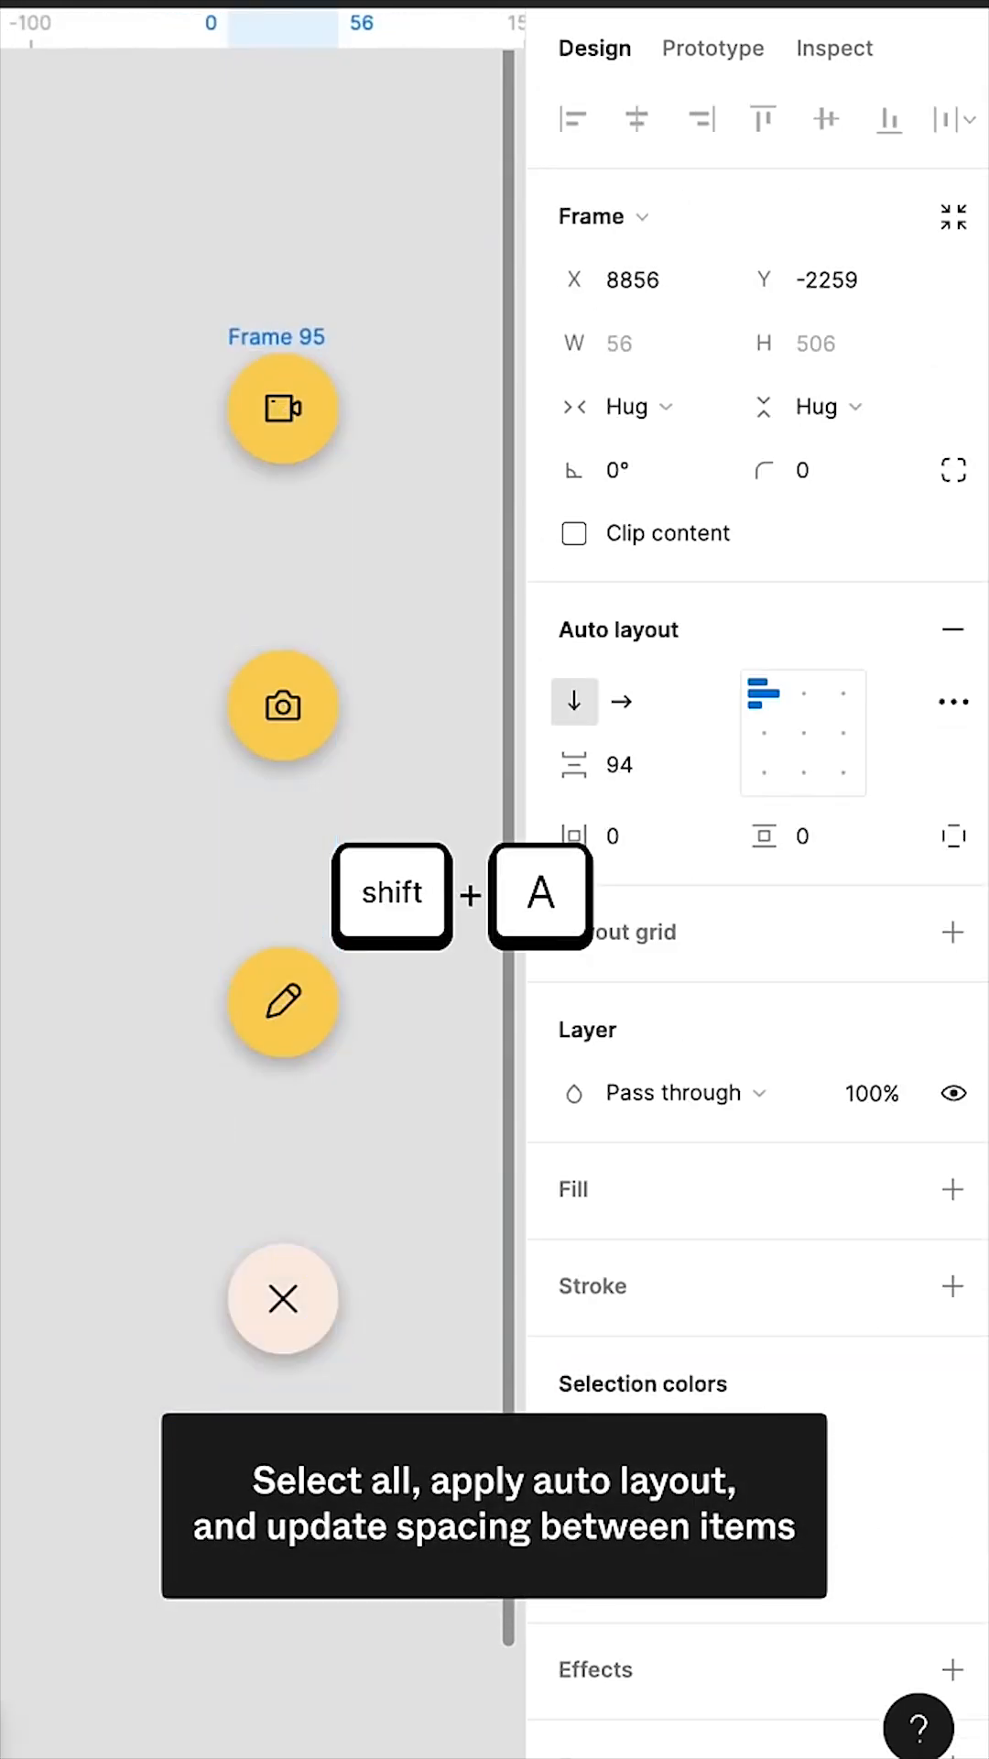
pyautogui.press('shift+a')
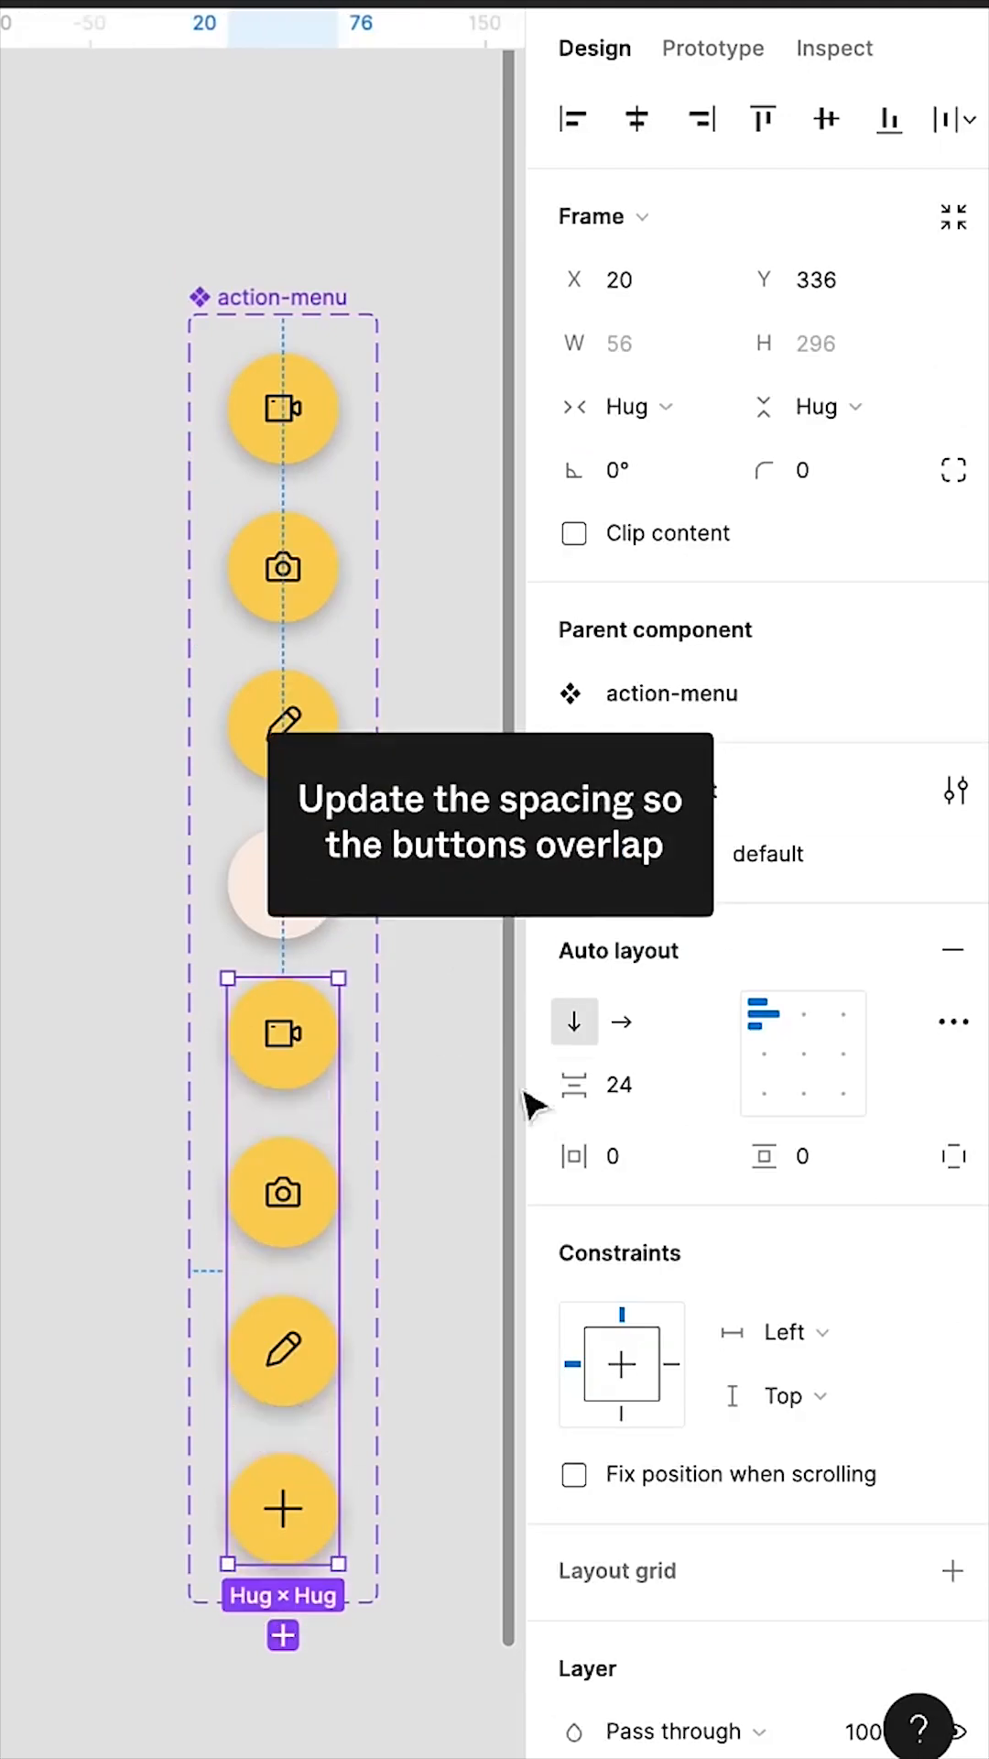
# Set the default variant's spacing to -56 and the video, photo and post buttons to 0% opacity.
pyautogui.write('-56')
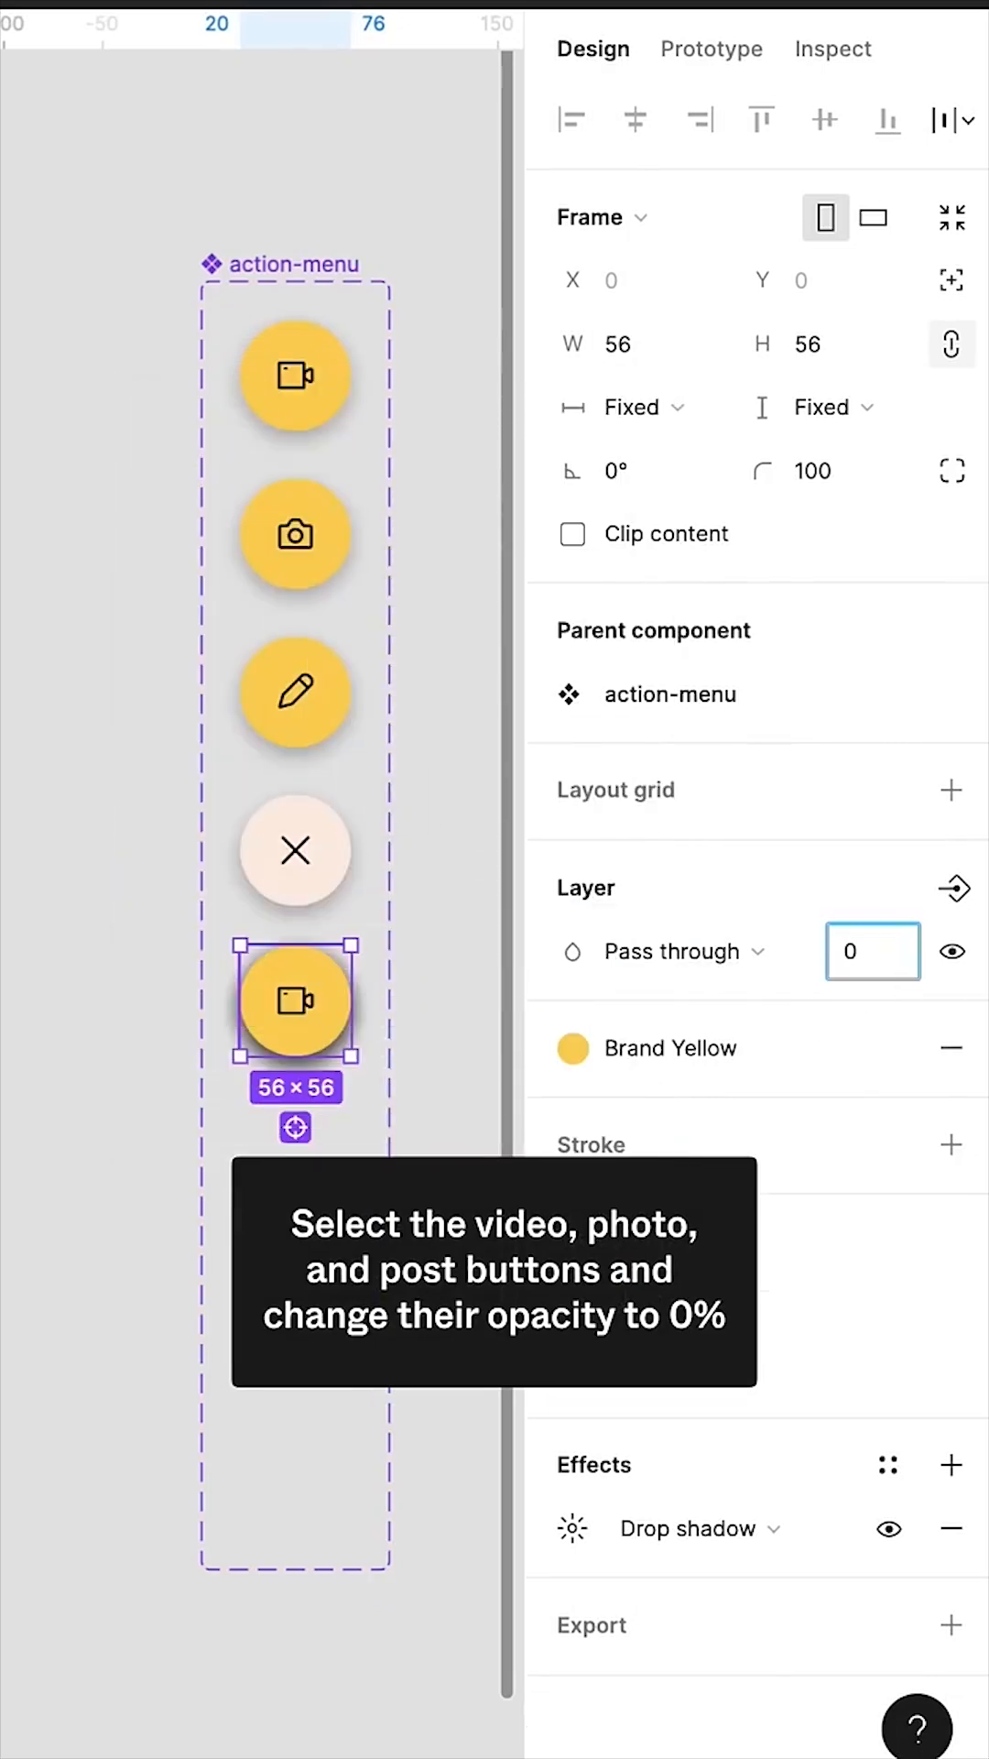
pyautogui.write('0%')
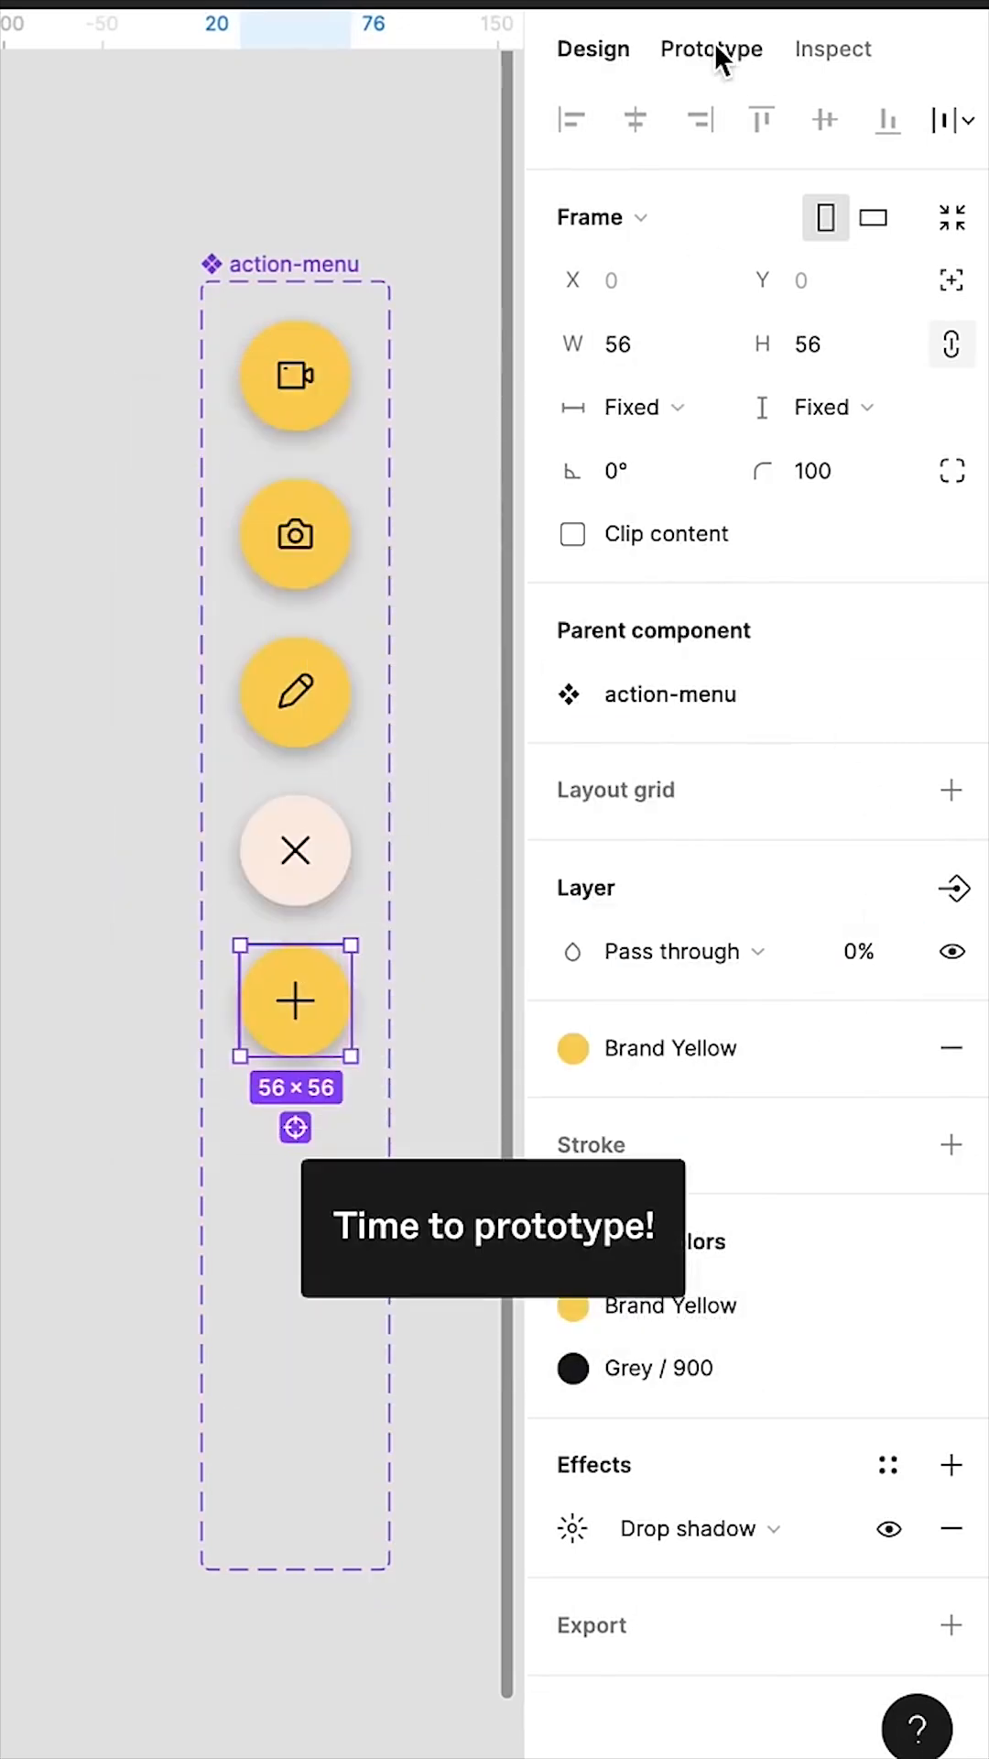
# Add an On tap Change-to-active interaction with Smart animate on the default variant.
pyautogui.click(710, 49)
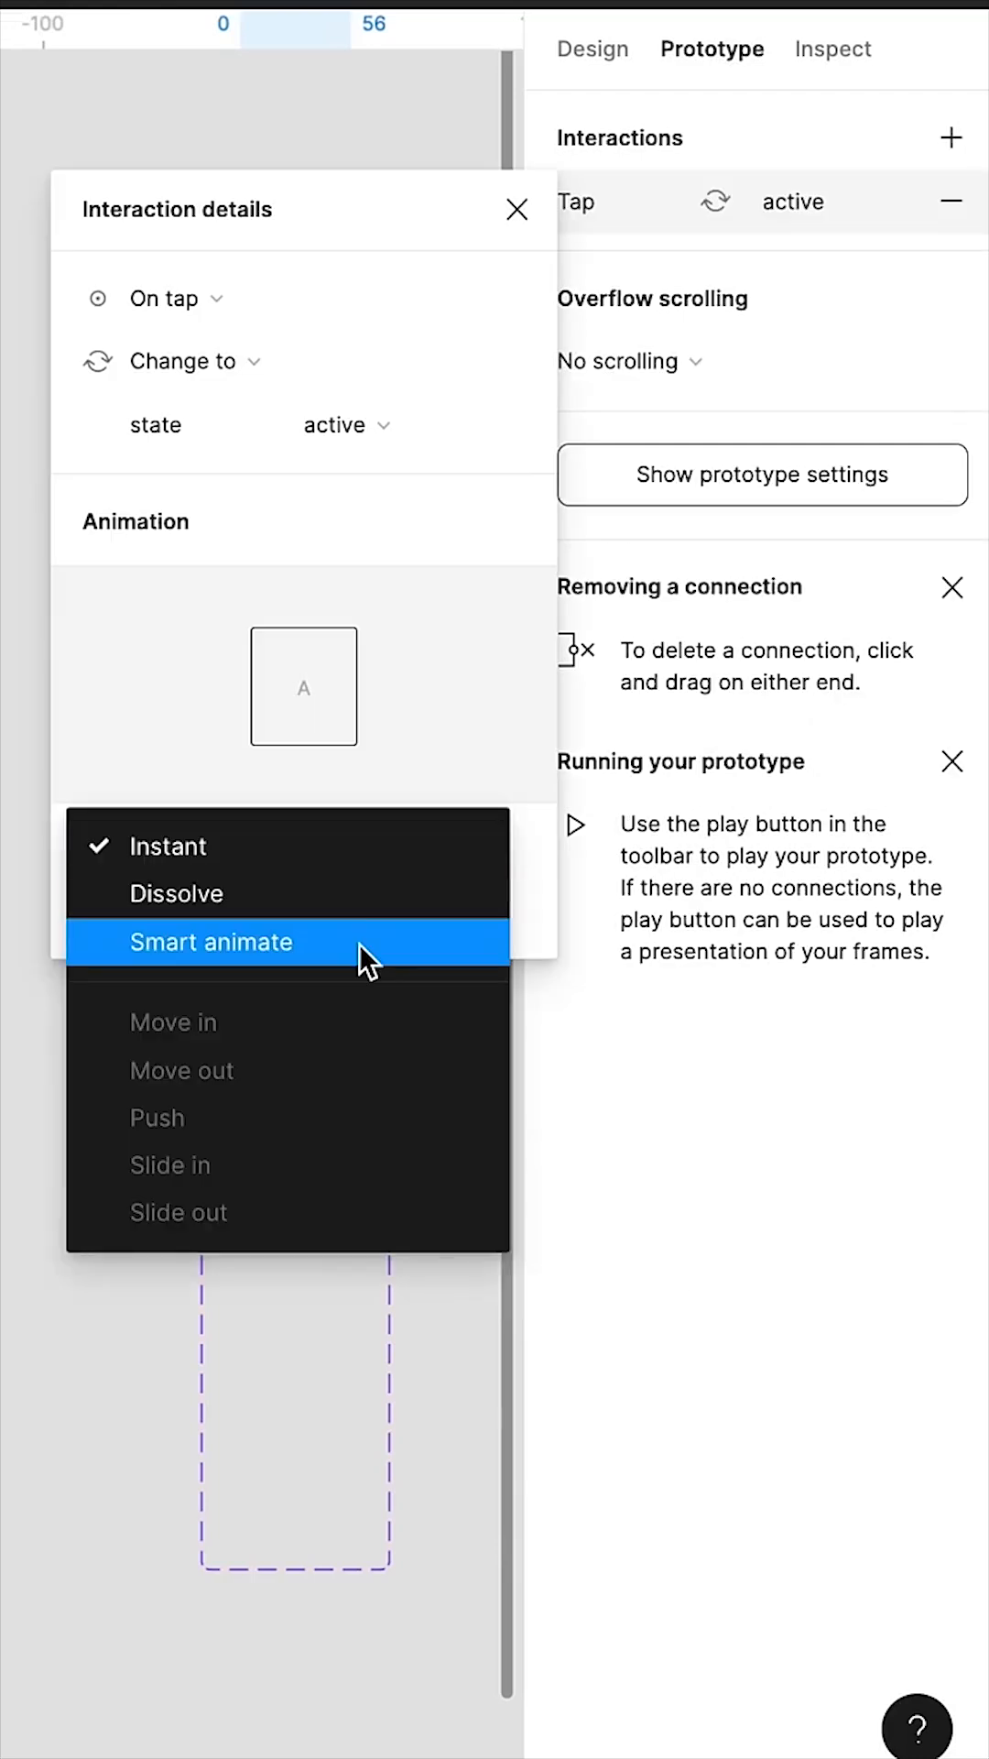
pyautogui.click(211, 941)
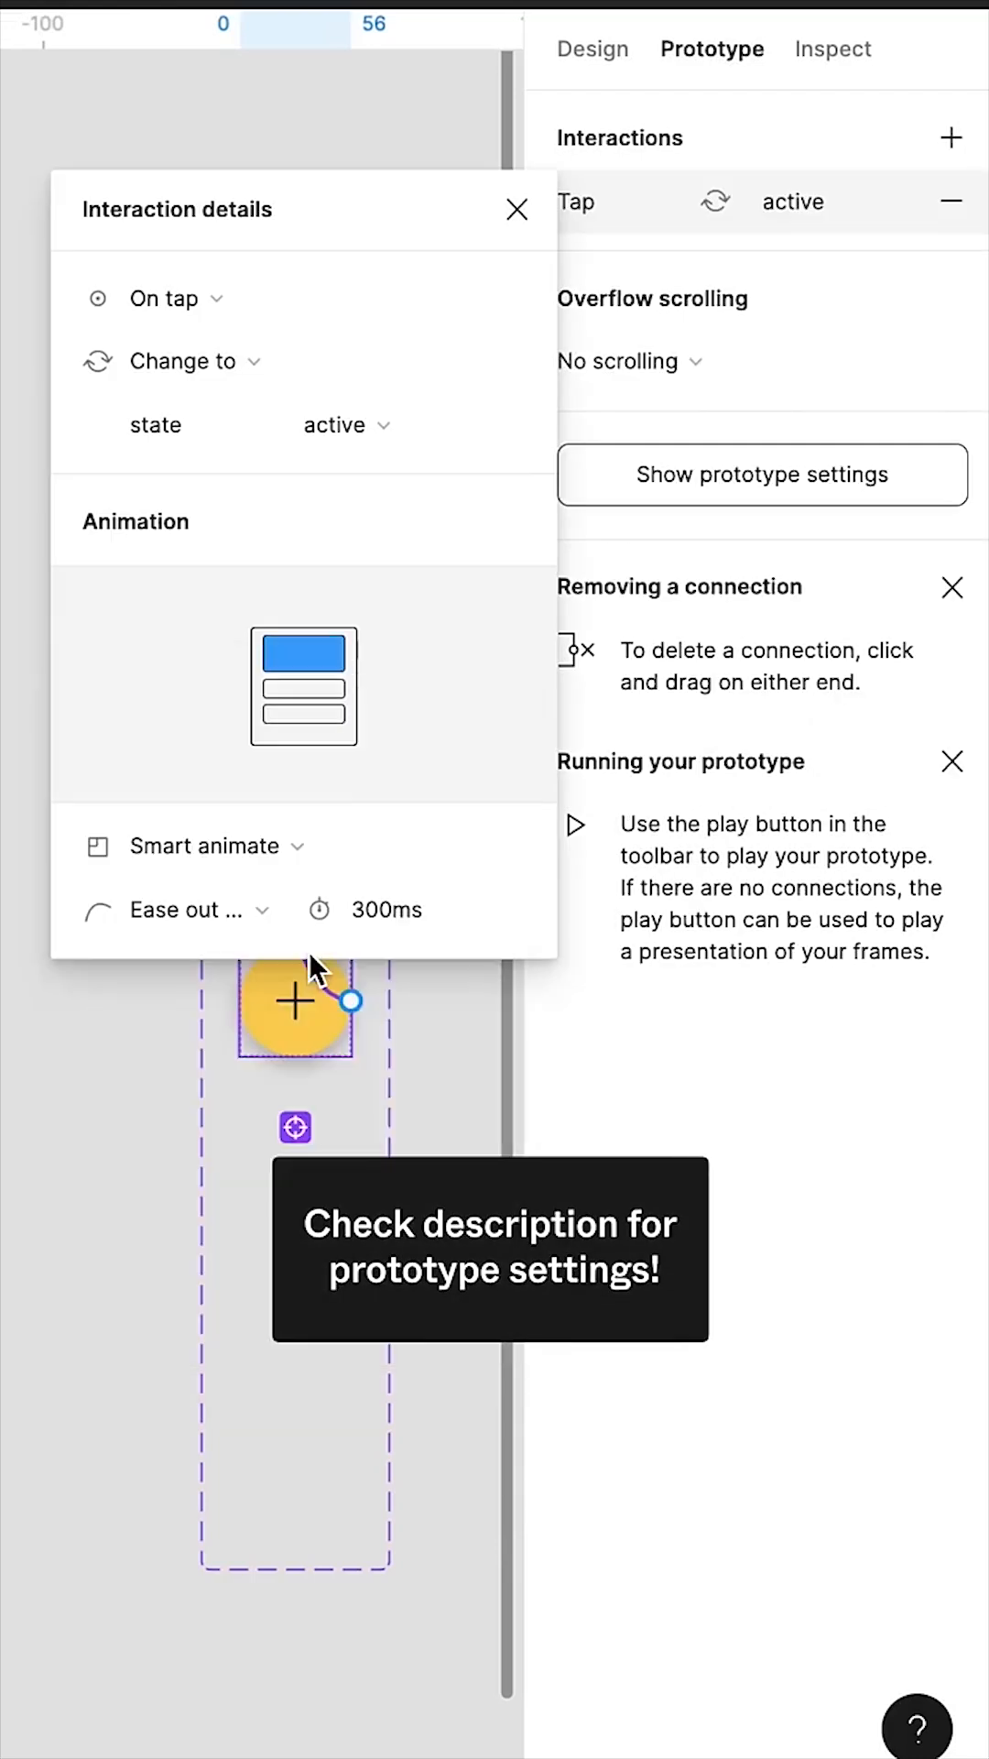
pyautogui.click(517, 209)
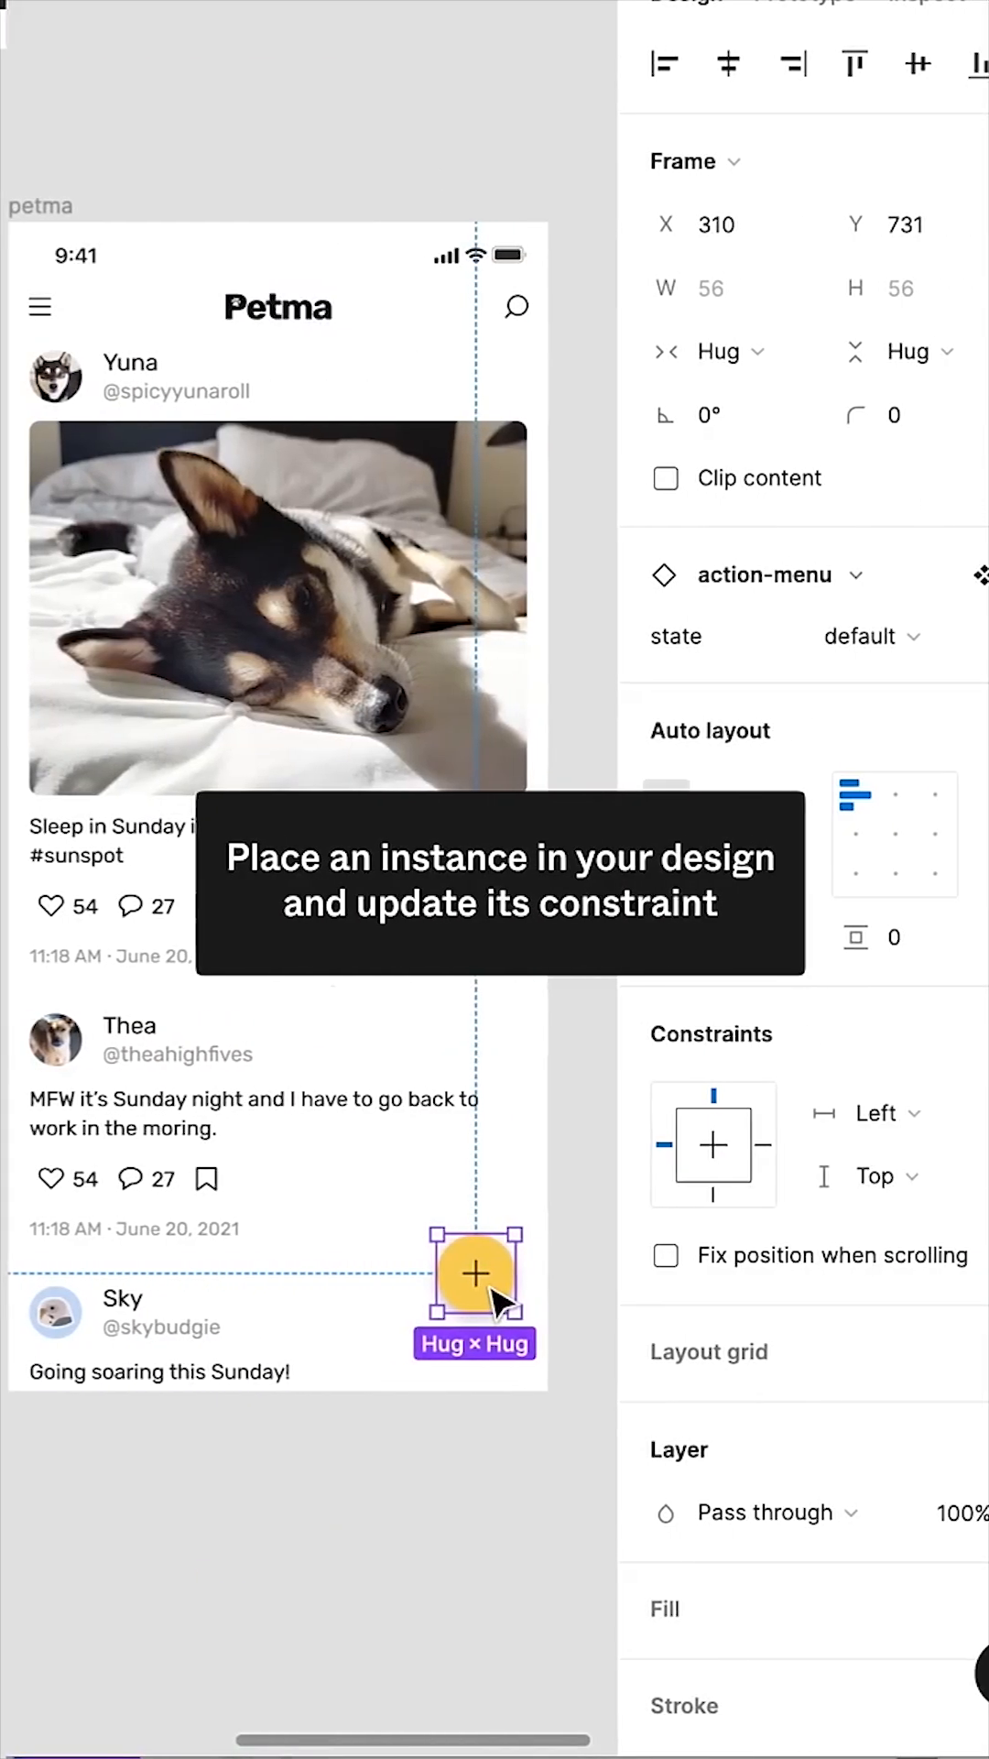
# Set the Petma feed's action-menu instance vertical constraint to Bottom.
pyautogui.click(885, 1175)
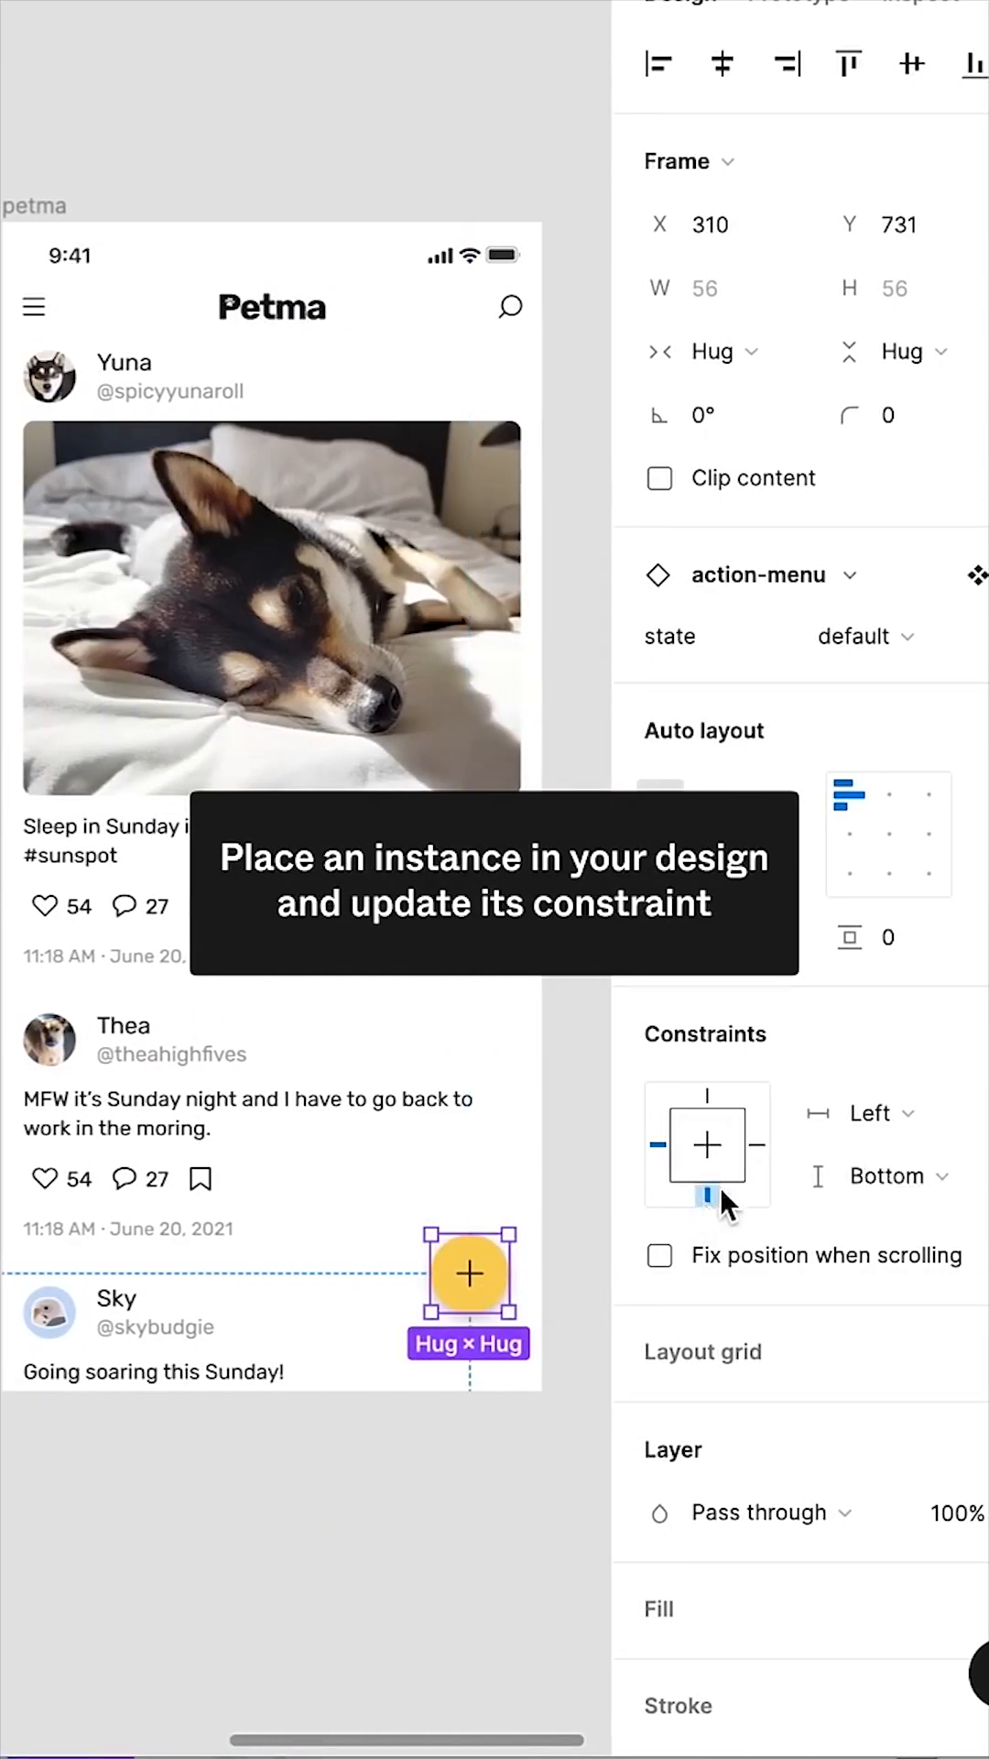